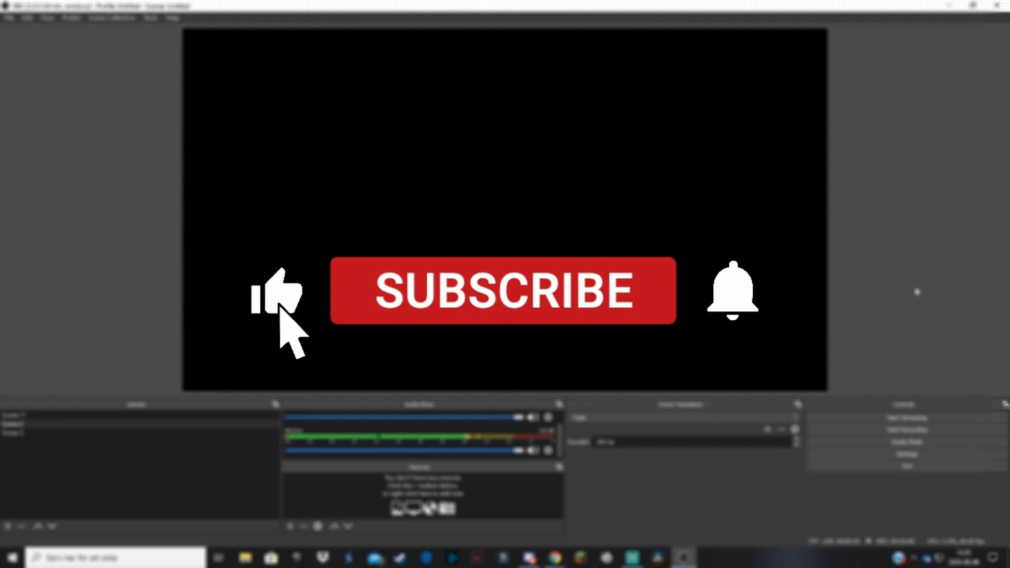
Open James Mercy's 'Take You On' video, expand its description, and follow the Free Download link.
{"action": "left_click", "coordinate": [502, 289]}
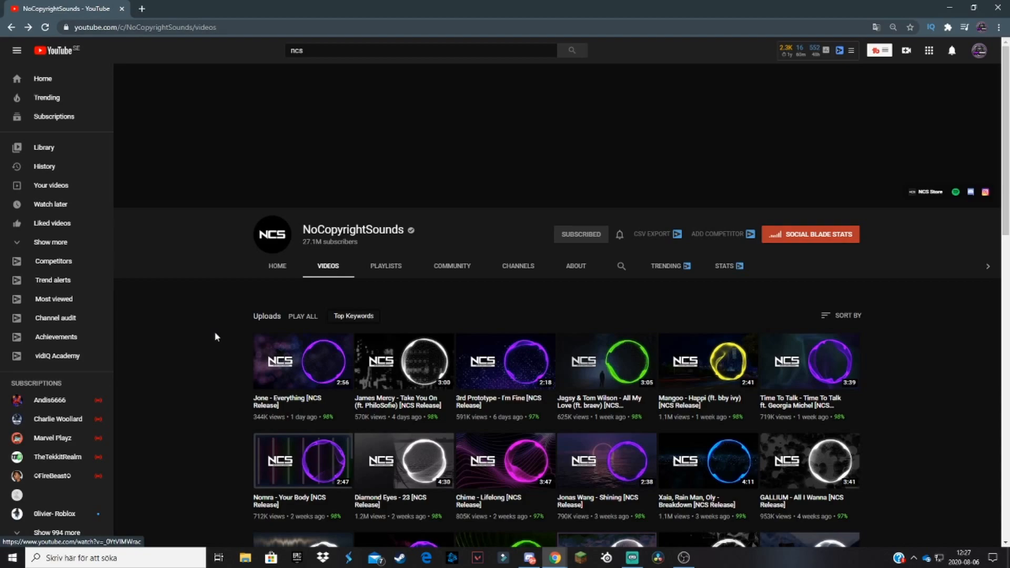
{"action": "mouse_move", "coordinate": [457, 324]}
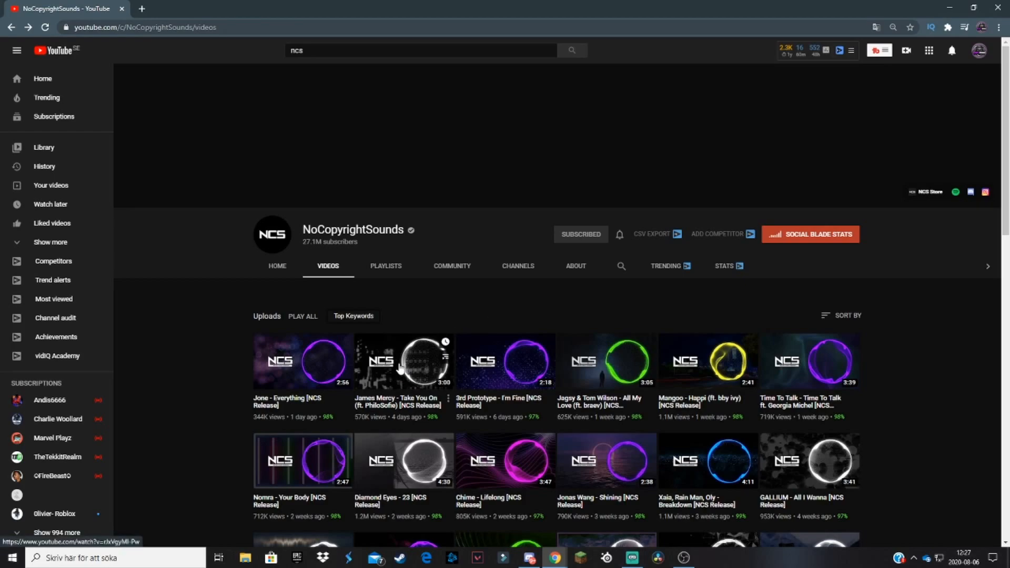
{"action": "left_click", "coordinate": [402, 361]}
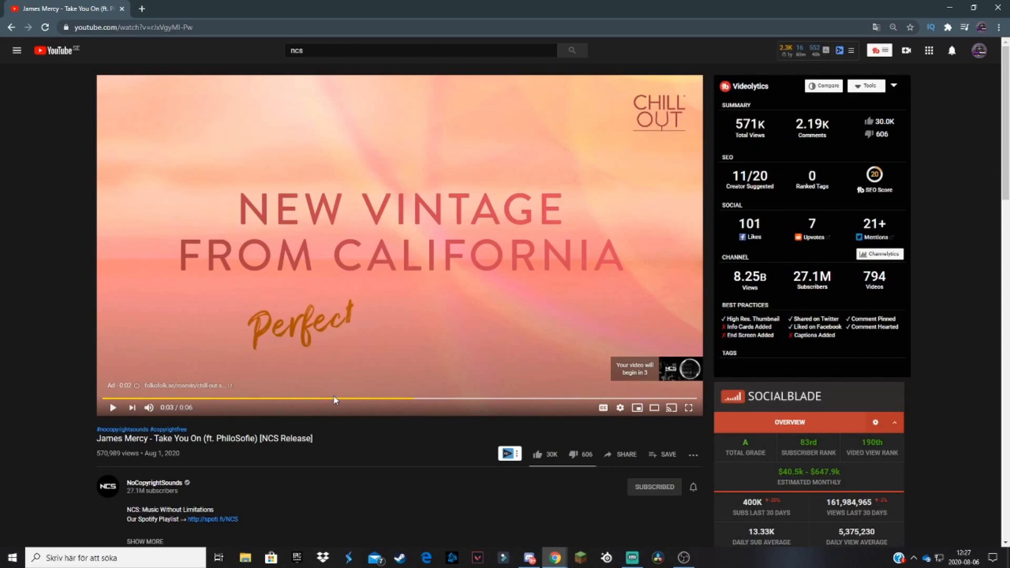
{"action": "scroll", "scroll_direction": "down", "scroll_amount": 3}
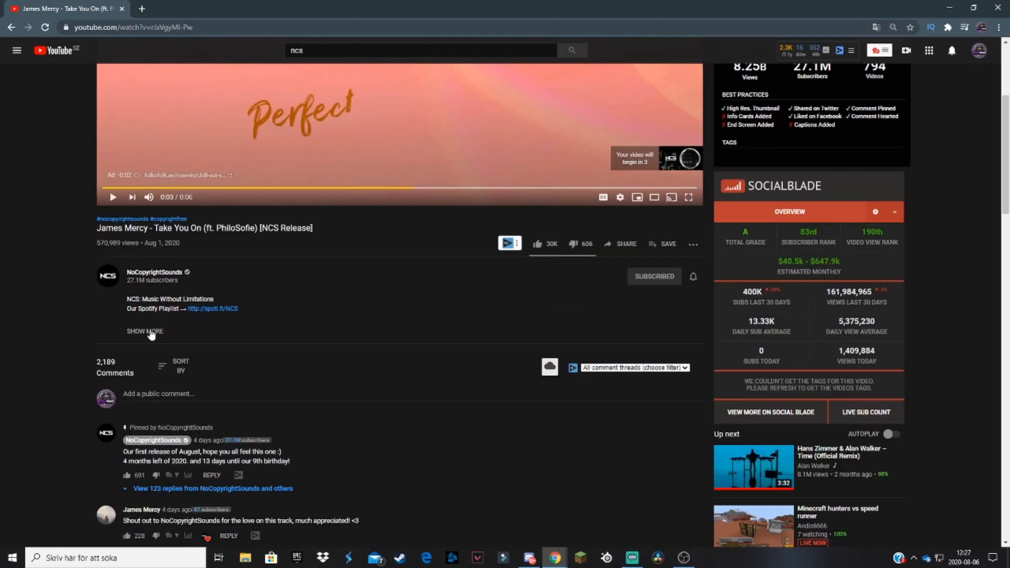
{"action": "left_click", "coordinate": [144, 330]}
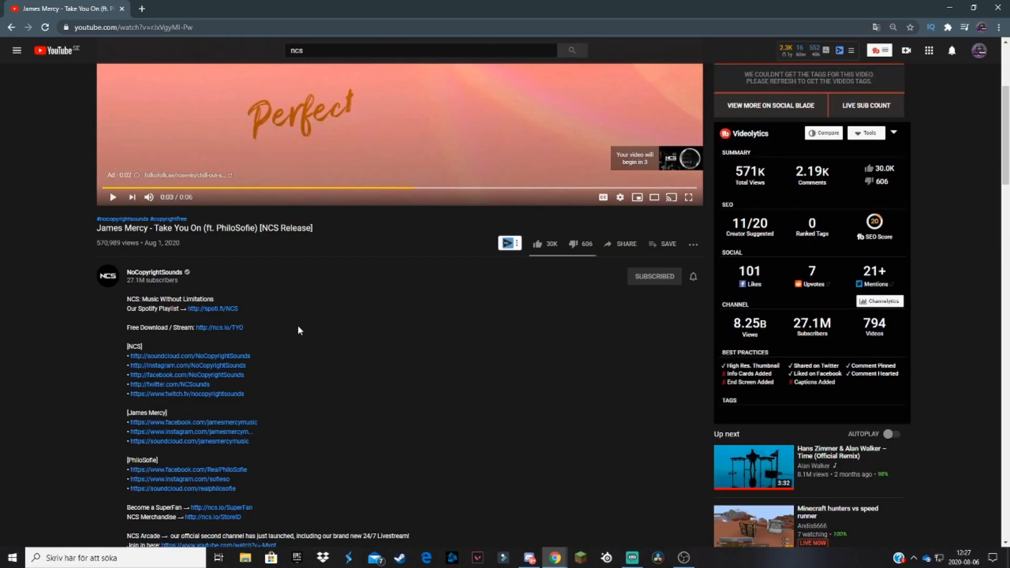
{"action": "left_click", "coordinate": [219, 327]}
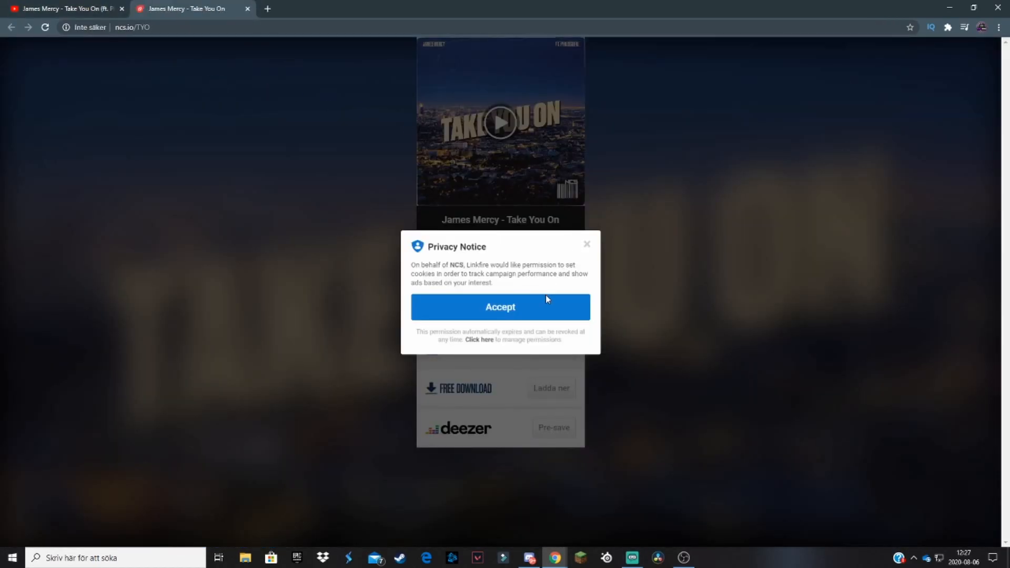
Accept the Linkfire privacy notice and download 'Take You On' as a free MP3.
{"action": "left_click", "coordinate": [500, 307]}
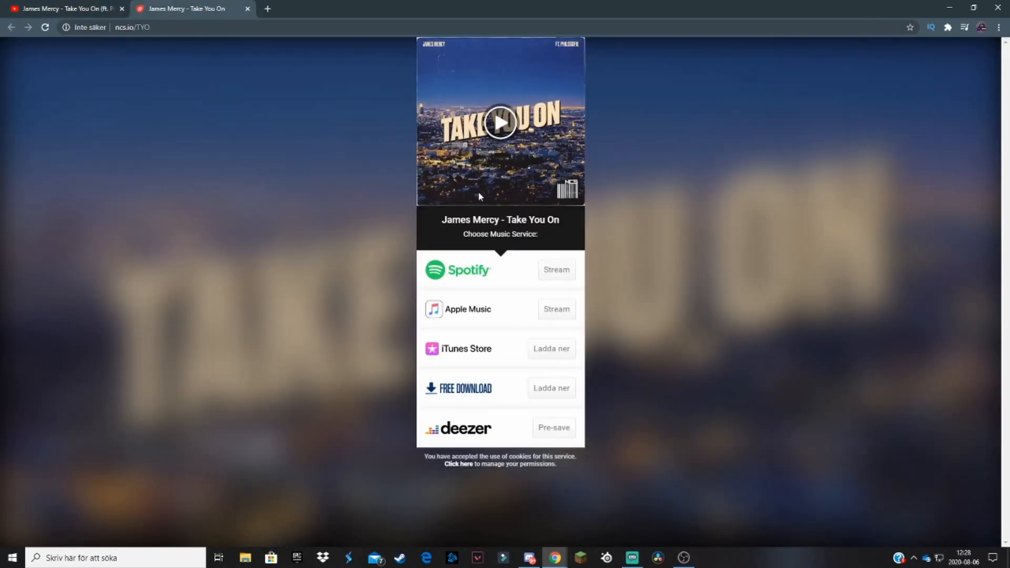
{"action": "left_click", "coordinate": [550, 388]}
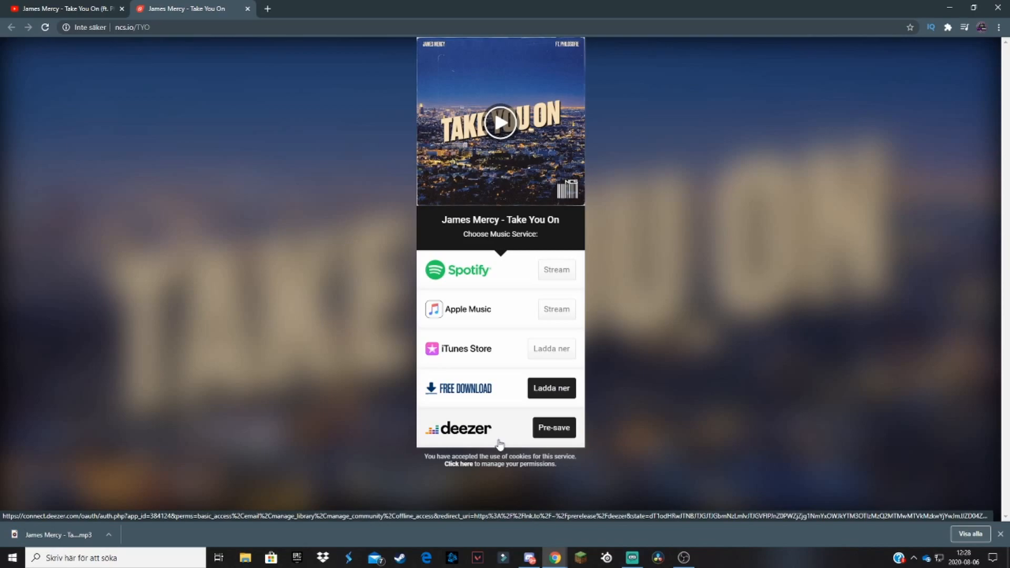
{"action": "mouse_move", "coordinate": [592, 451]}
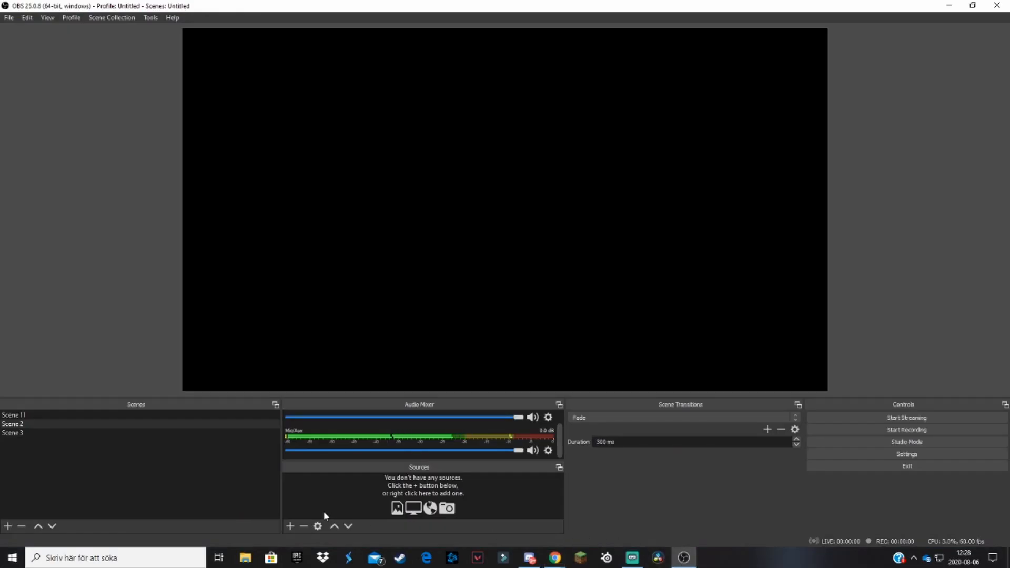
Add a new Media Source under Sources and name it 'Background music'.
{"action": "left_click", "coordinate": [289, 525]}
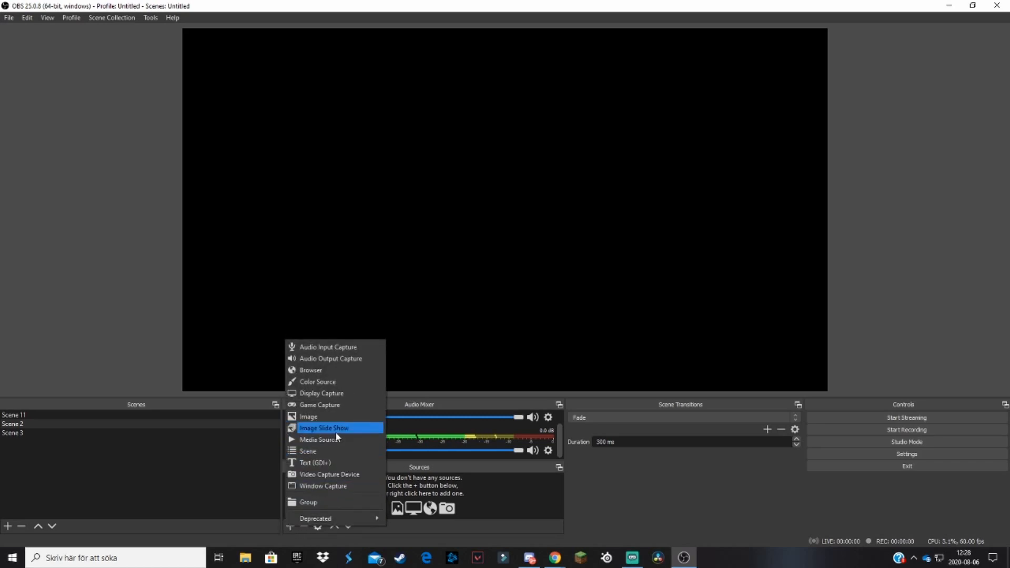
{"action": "left_click", "coordinate": [318, 439]}
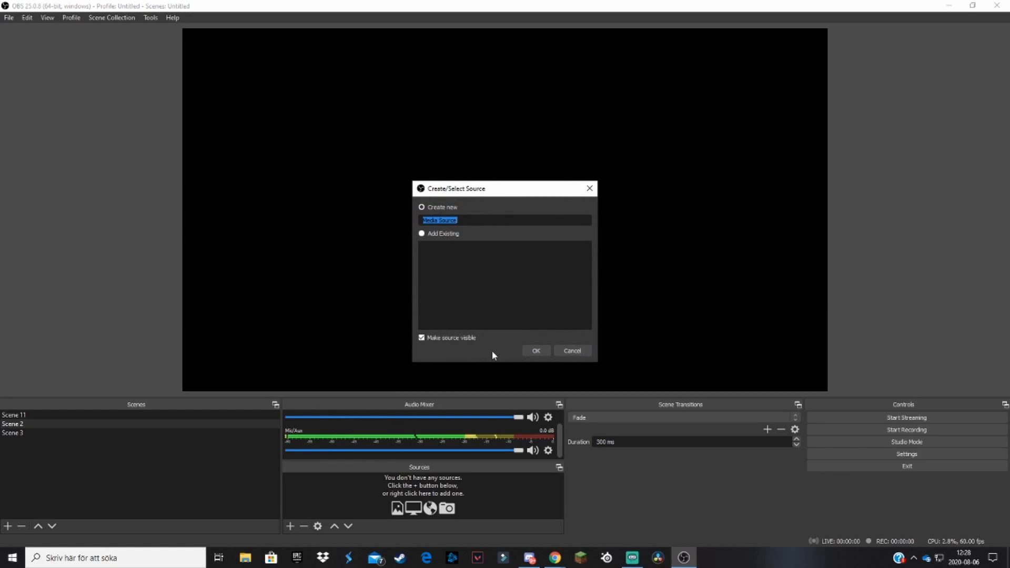
{"action": "type", "text": "Background"}
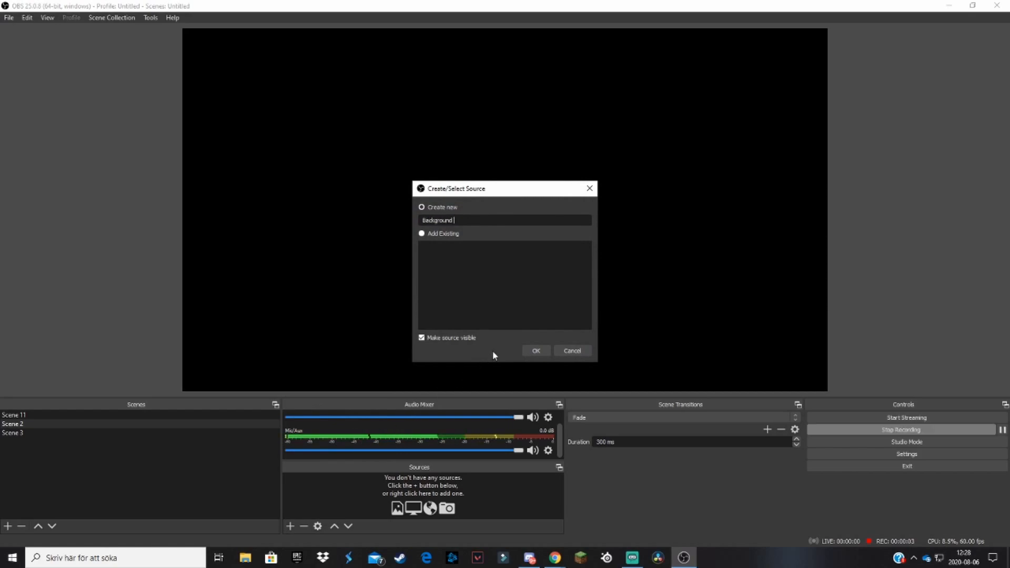
{"action": "type", "text": "music"}
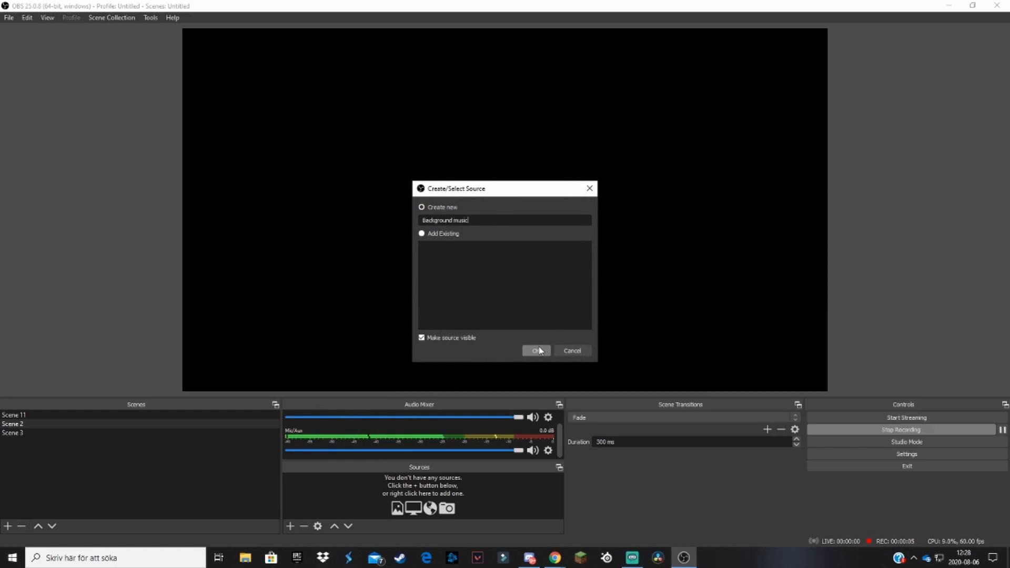
Confirm the source and set its local file to the James Mercy 'Take You On' MP3 from Downloads.
{"action": "left_click", "coordinate": [536, 351]}
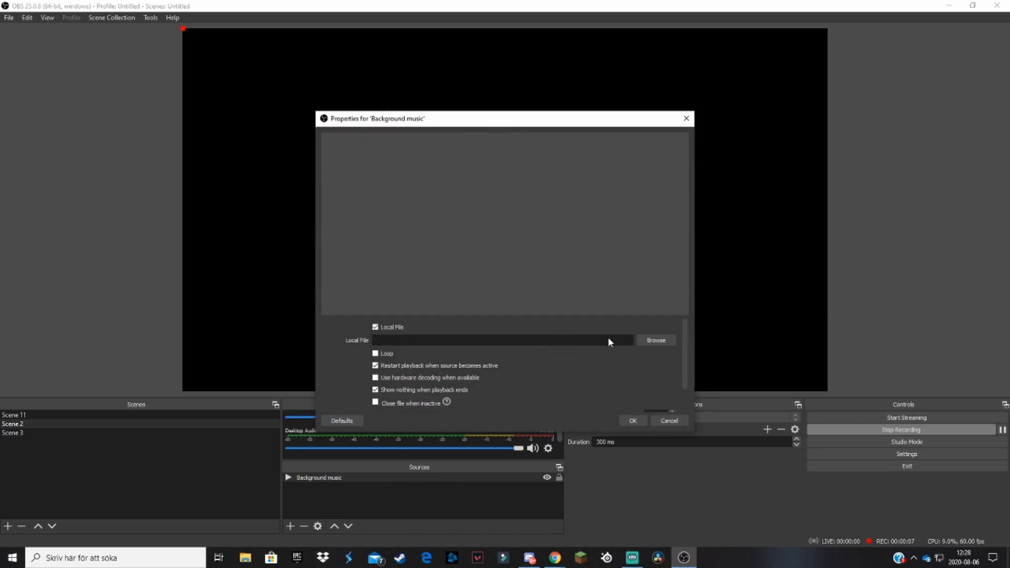
{"action": "mouse_move", "coordinate": [589, 364]}
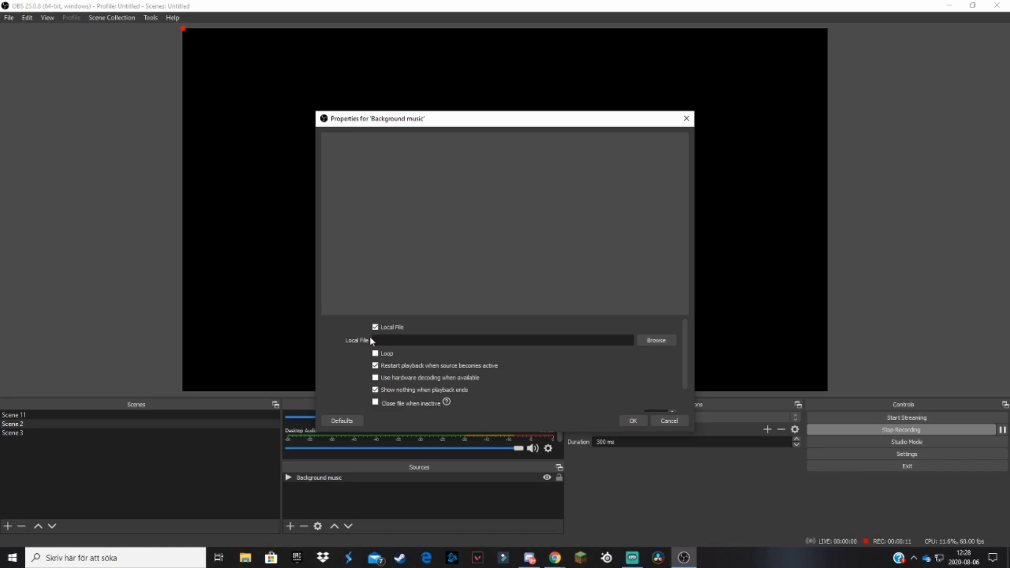
{"action": "left_click", "coordinate": [655, 340]}
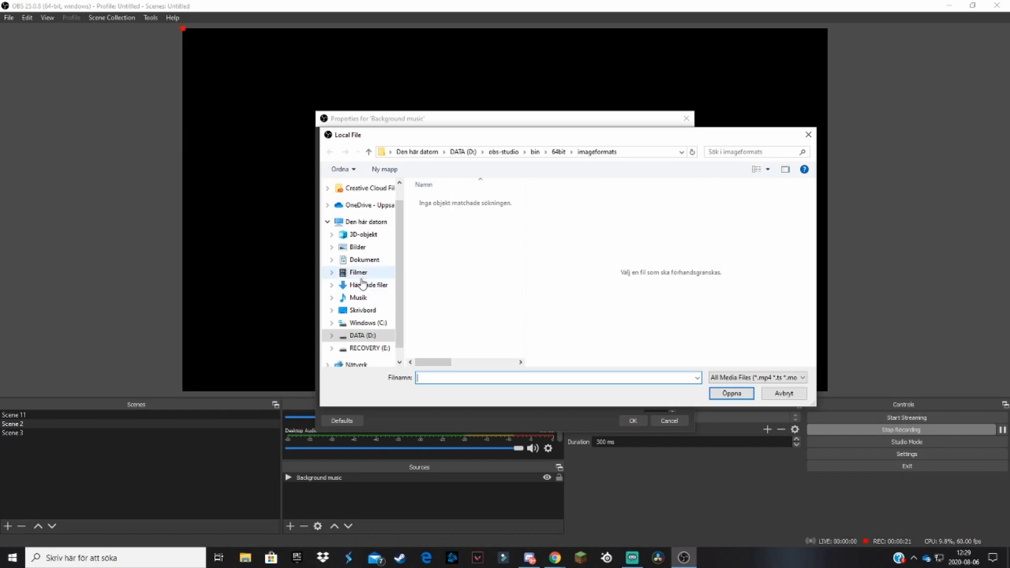
{"action": "left_click", "coordinate": [368, 284]}
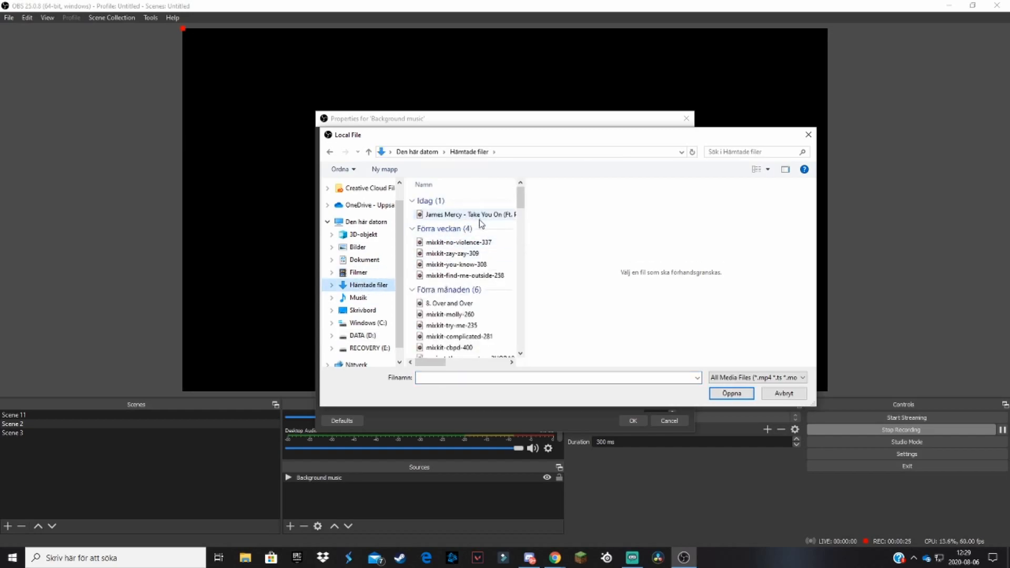
{"action": "left_click", "coordinate": [469, 214]}
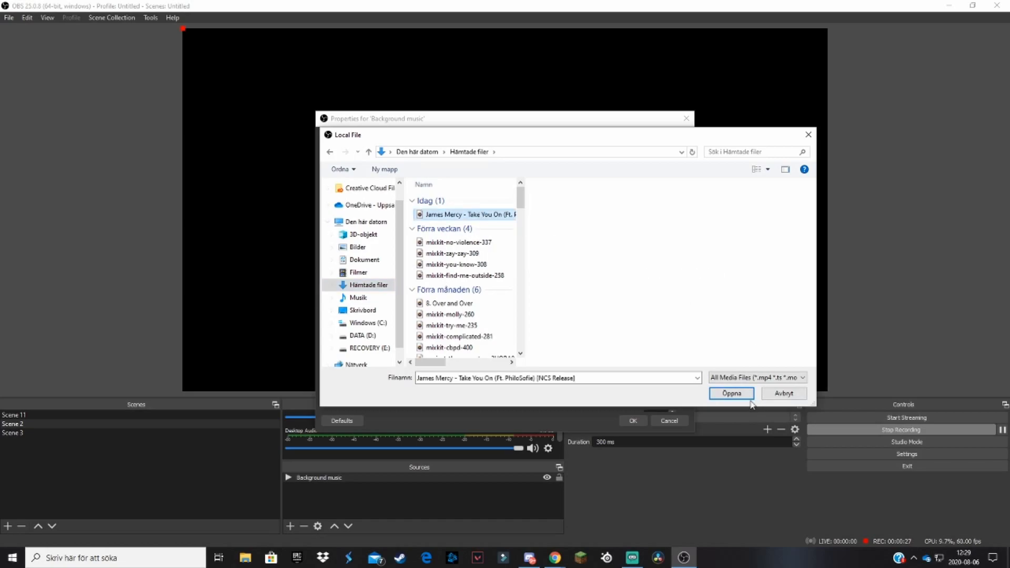
{"action": "left_click", "coordinate": [730, 393]}
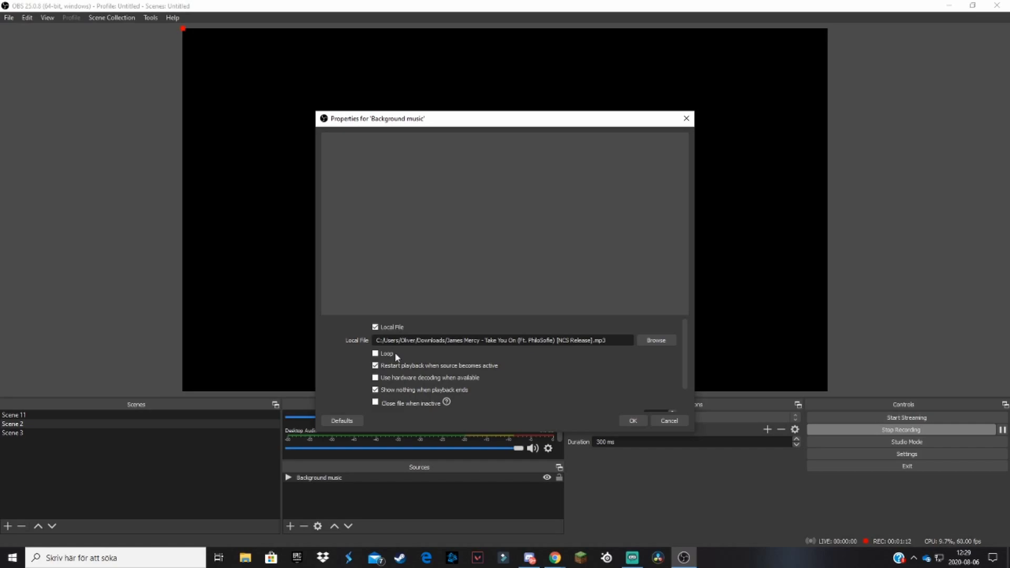
Enable Loop in the Background music properties and confirm with OK.
{"action": "left_click", "coordinate": [375, 352]}
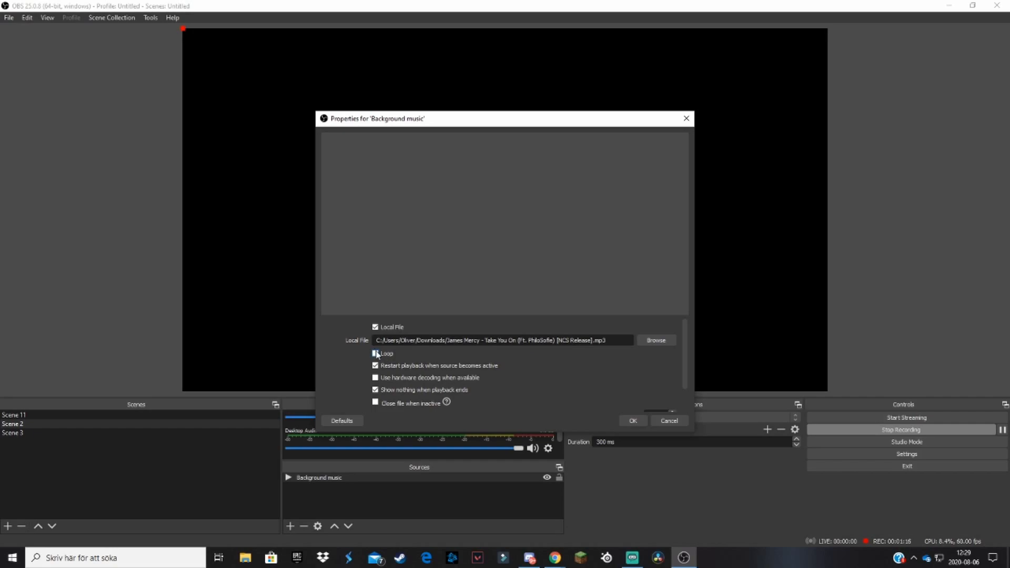
{"action": "left_click", "coordinate": [375, 353]}
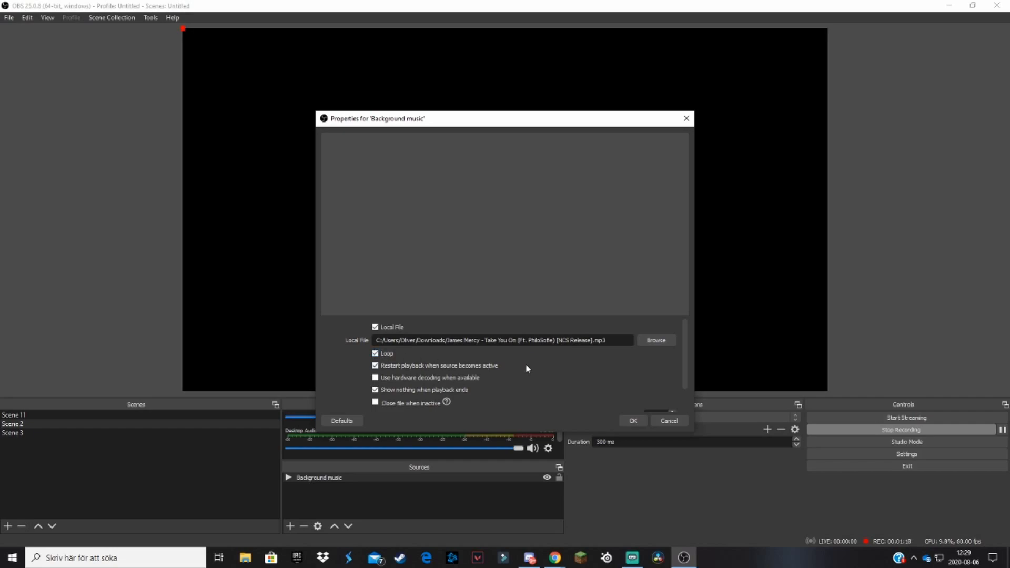
{"action": "mouse_move", "coordinate": [531, 368]}
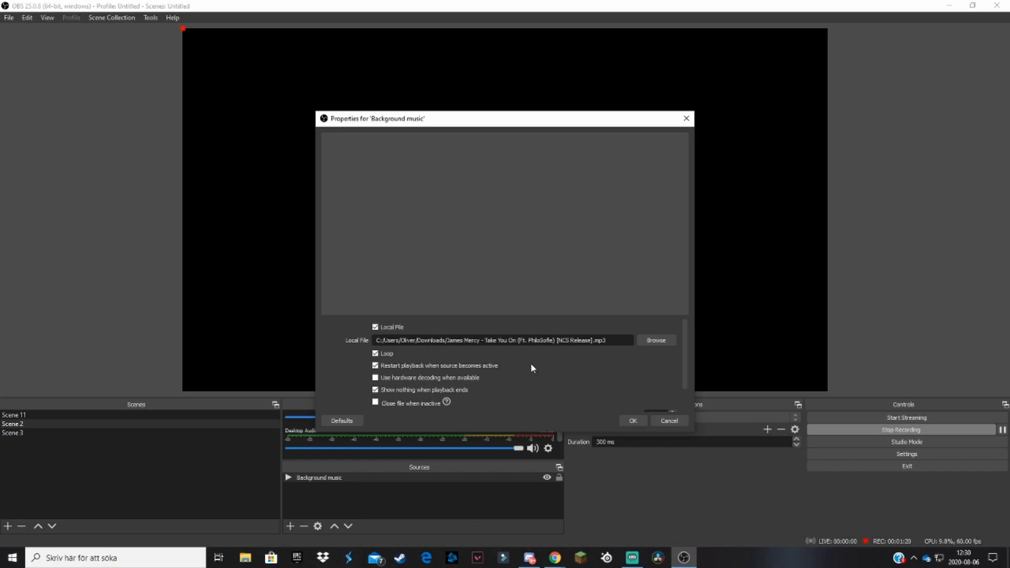
{"action": "scroll", "scroll_direction": "down", "scroll_amount": 3}
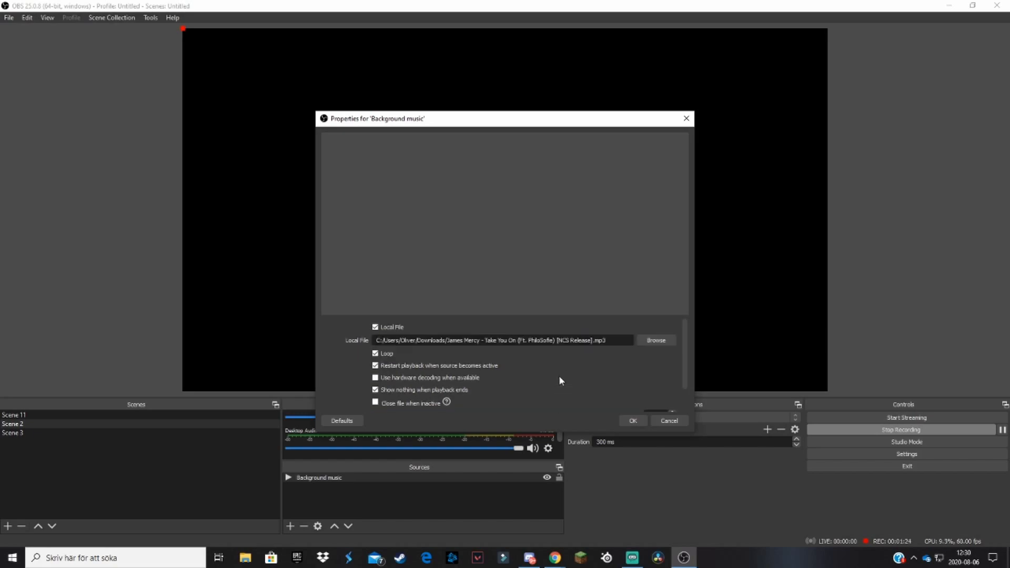
{"action": "left_click", "coordinate": [632, 421]}
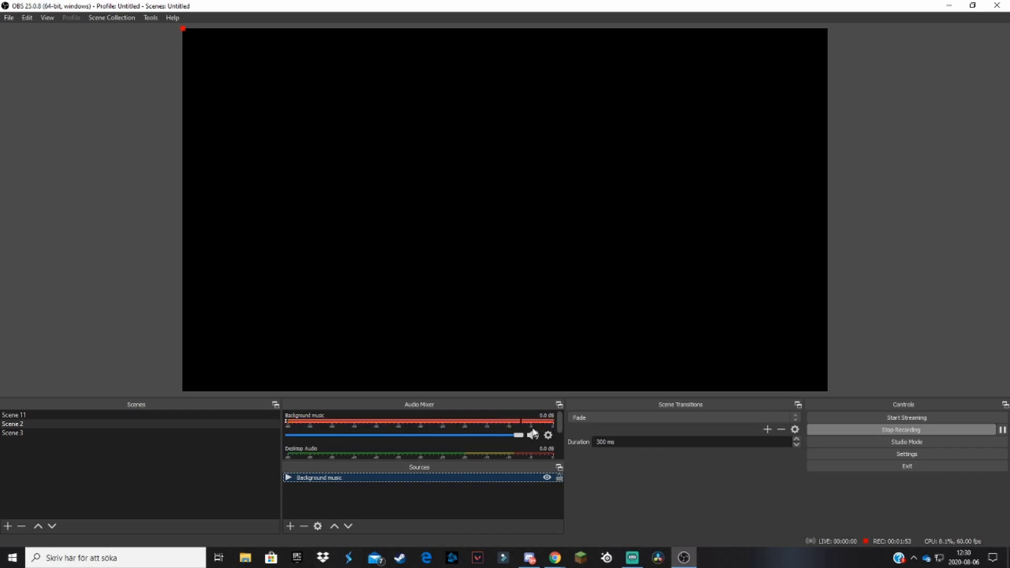
Drag the Background music fader down from 0 dB to about -44.7 dB.
{"action": "left_click_drag", "start_coordinate": [518, 435], "coordinate": [509, 435]}
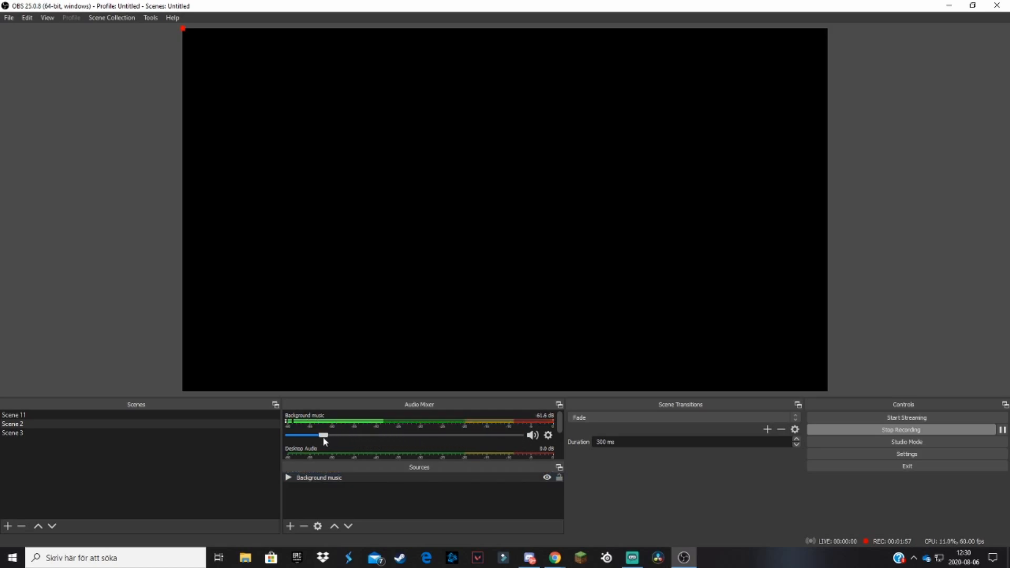
{"action": "left_click_drag", "start_coordinate": [322, 435], "coordinate": [346, 435]}
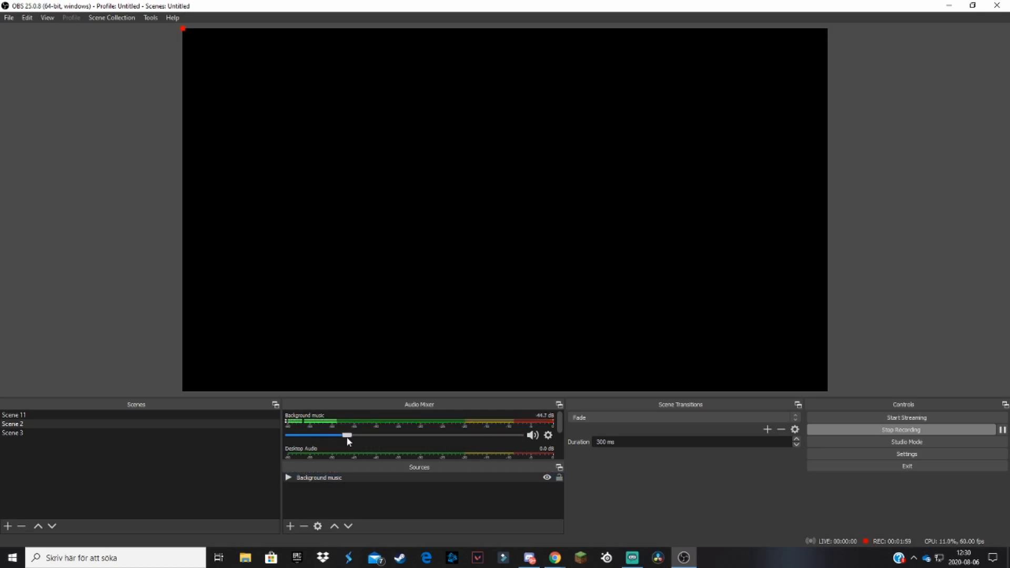